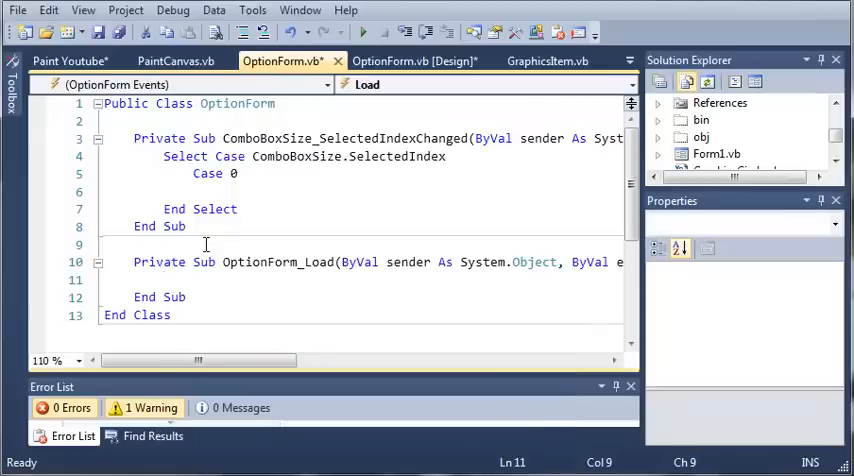
# Step: Declare 'Dim myPaint As New Form1' in OptionForm_Load and begin a myPaint reference
pyautogui.write('Dim m')
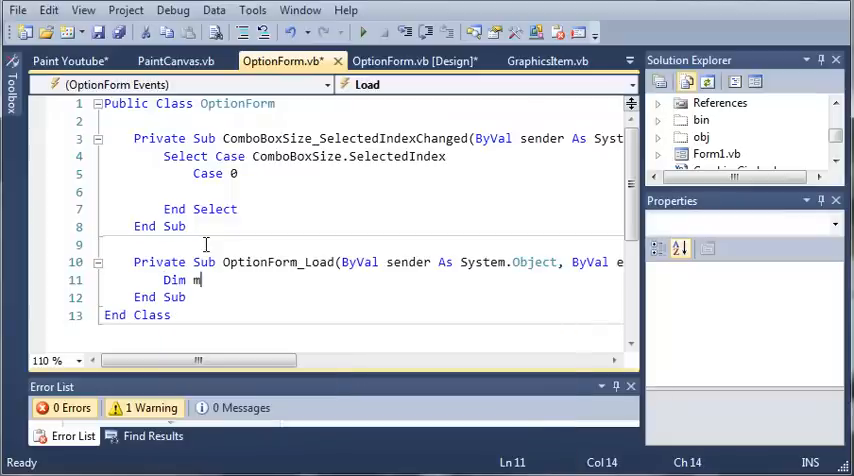
pyautogui.write('yp')
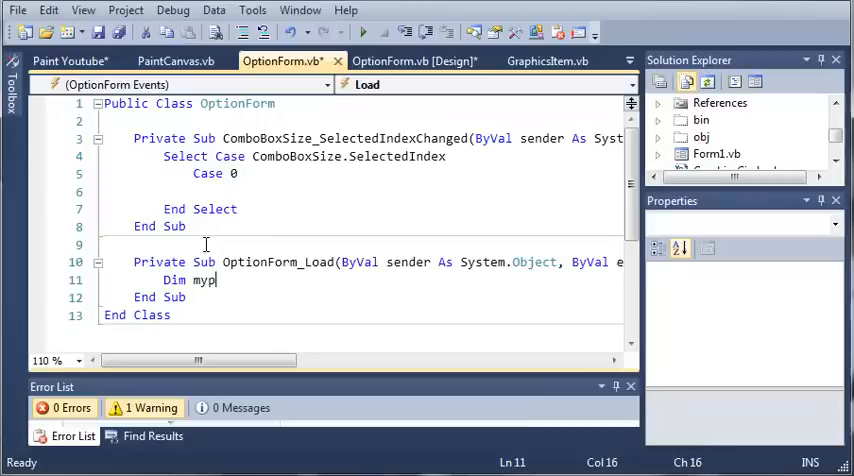
pyautogui.write('aint As')
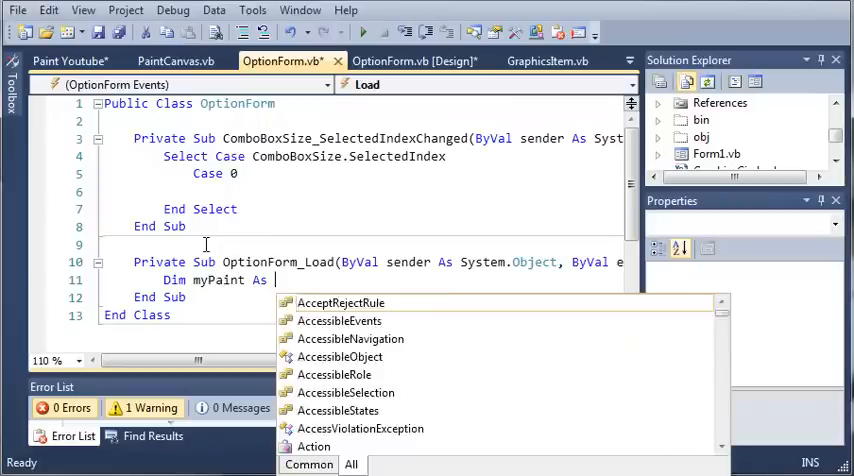
pyautogui.write('New Form1')
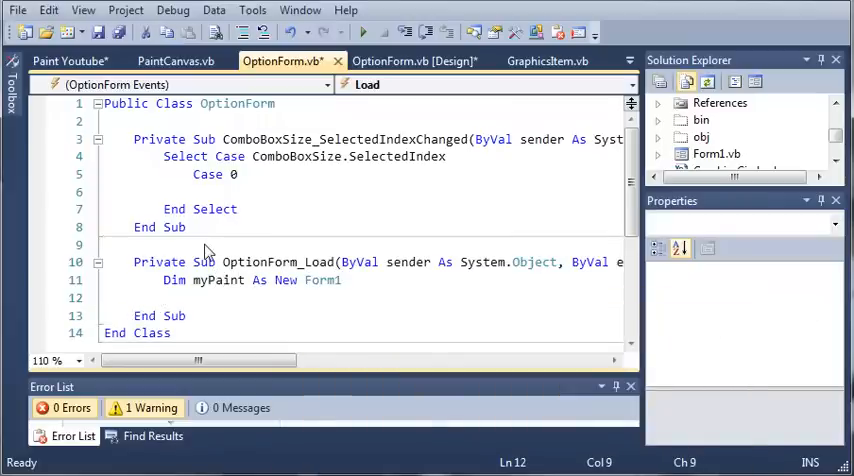
pyautogui.write('myPaint.Show(')
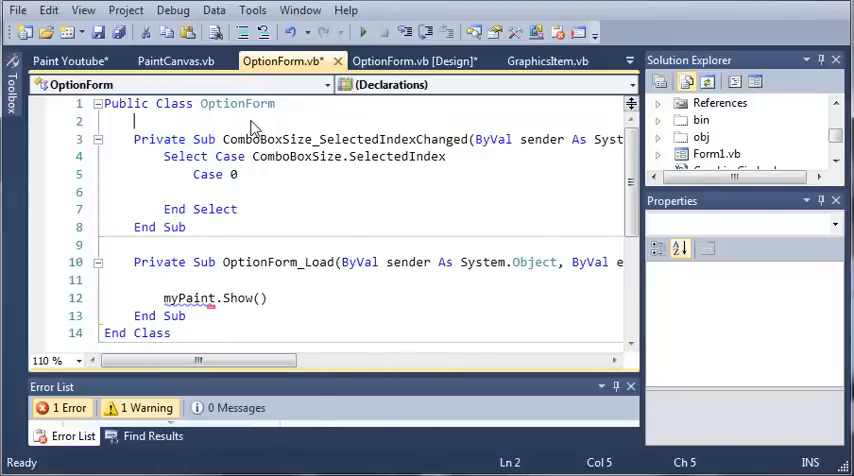
# Step: Make myPaint a class-level Form1 field, show it on load, and type 'myPaint.' under Case 0
pyautogui.write('Dim myPaint As New Form1')
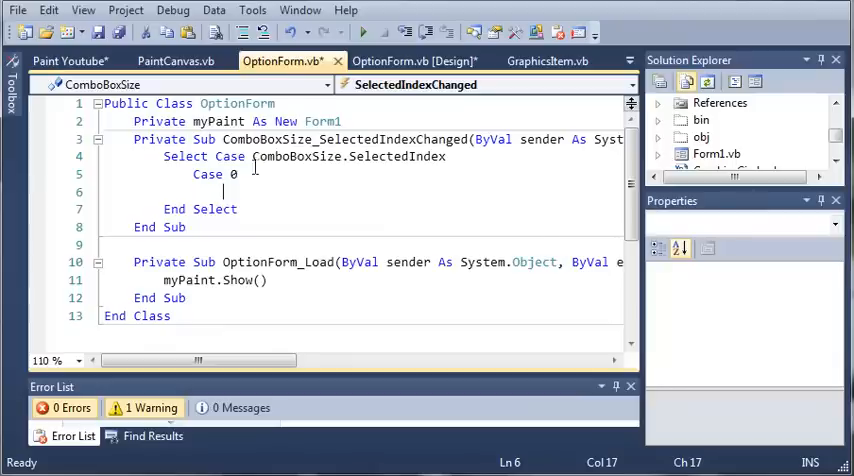
pyautogui.moveTo(290, 249)
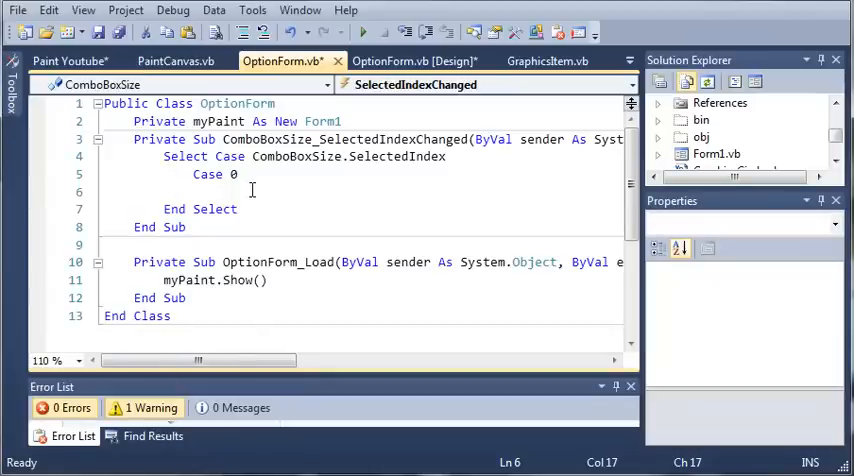
pyautogui.write('myP')
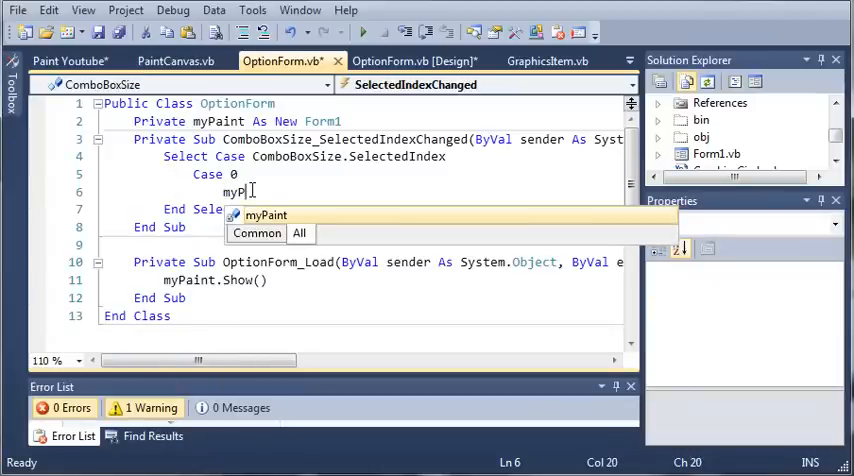
pyautogui.write('.')
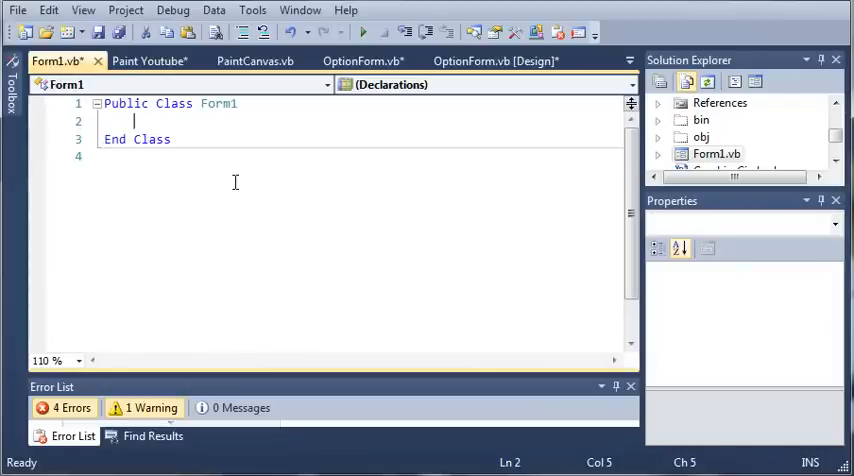
# Step: Add 'Public Sub setSize(ByVal size As Integer)' to Form1 and start a PaintCanvas1 assignment inside
pyautogui.write('P')
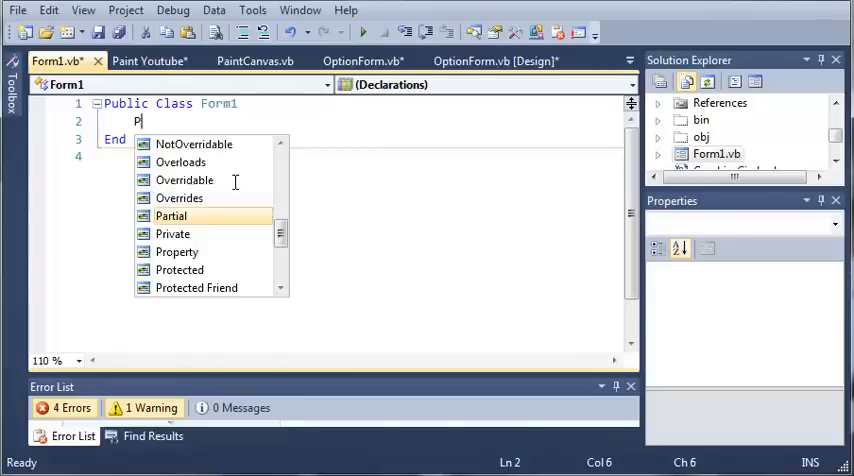
pyautogui.write('ublic Sub')
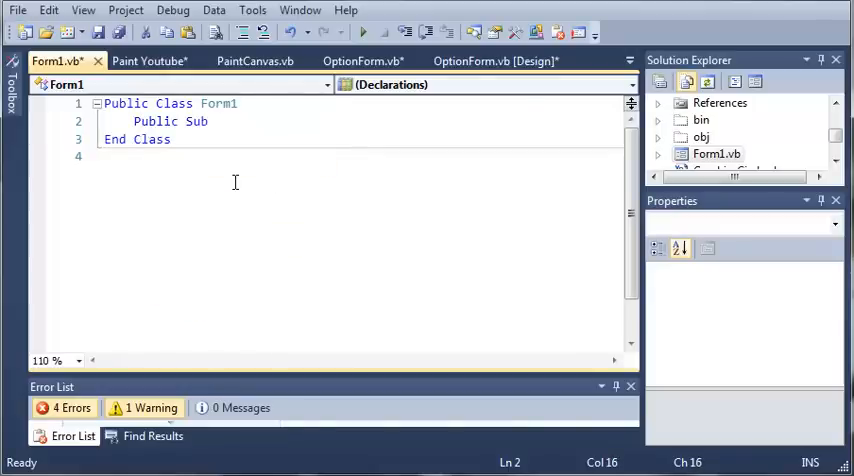
pyautogui.write('setSize')
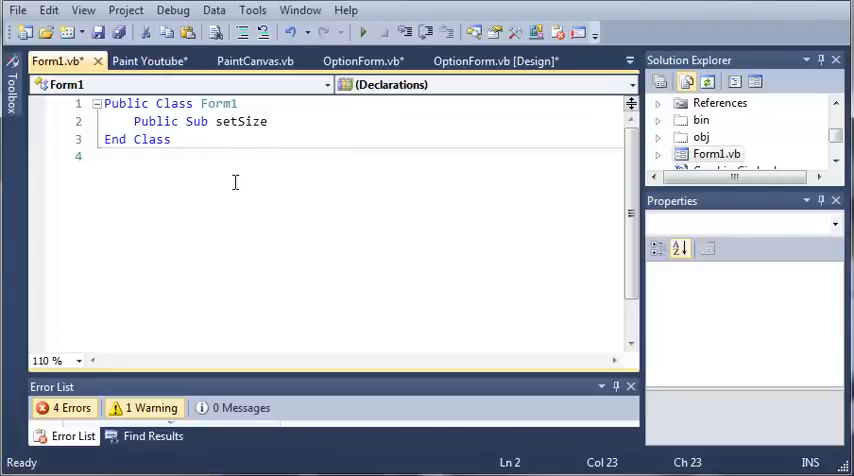
pyautogui.write('(')
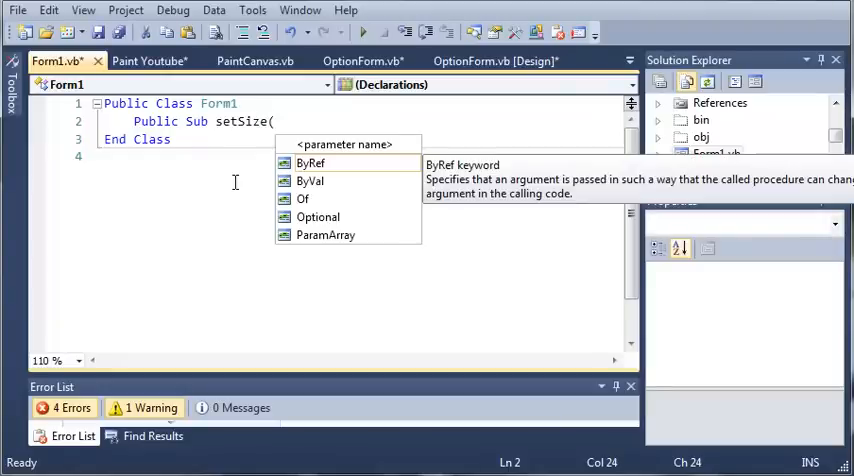
pyautogui.write('ByVal')
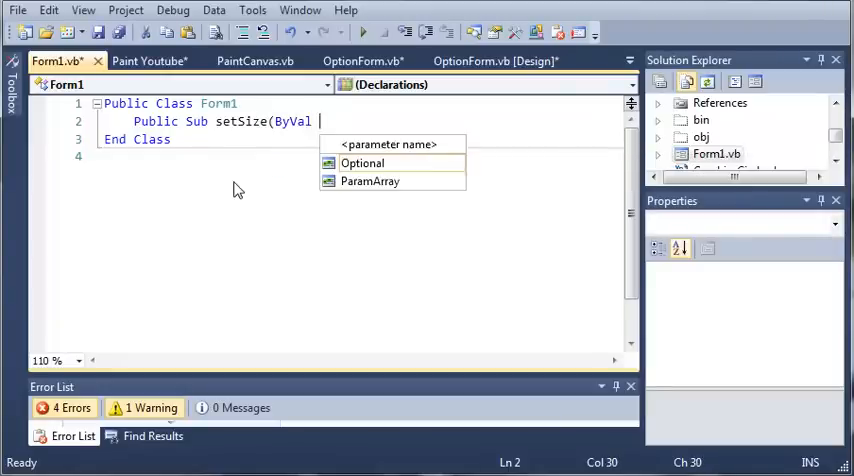
pyautogui.moveTo(362, 163)
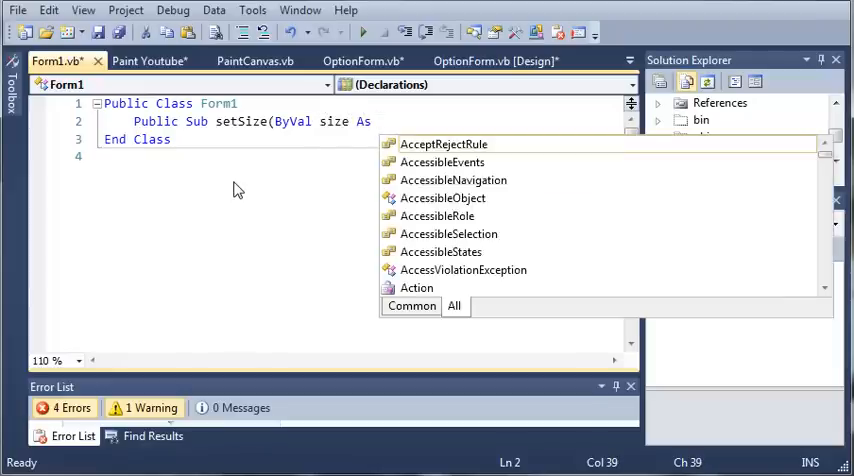
pyautogui.write('Integer)')
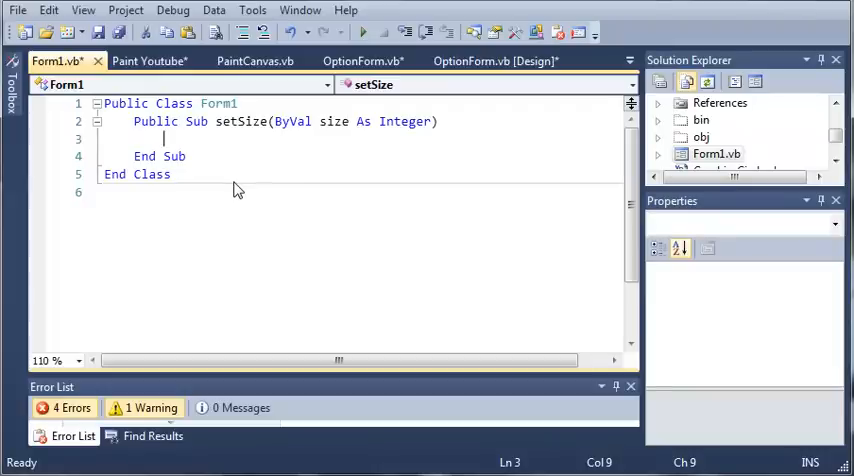
pyautogui.write('P')
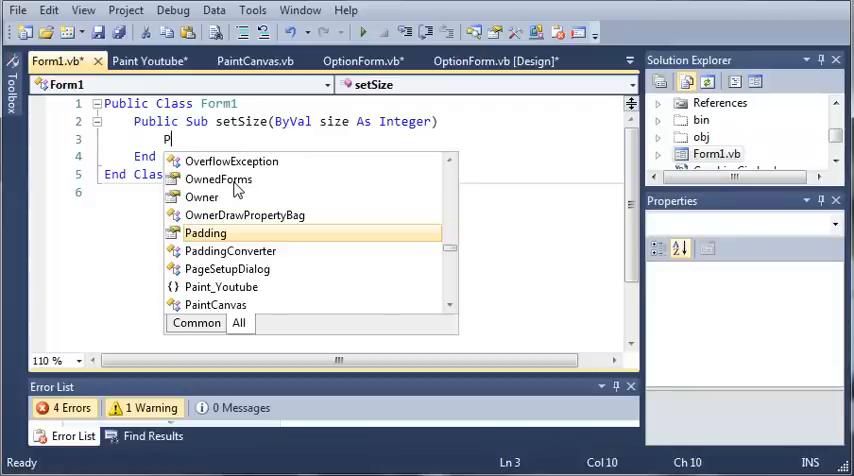
pyautogui.write('aintCanvas1.GraphicsSize =')
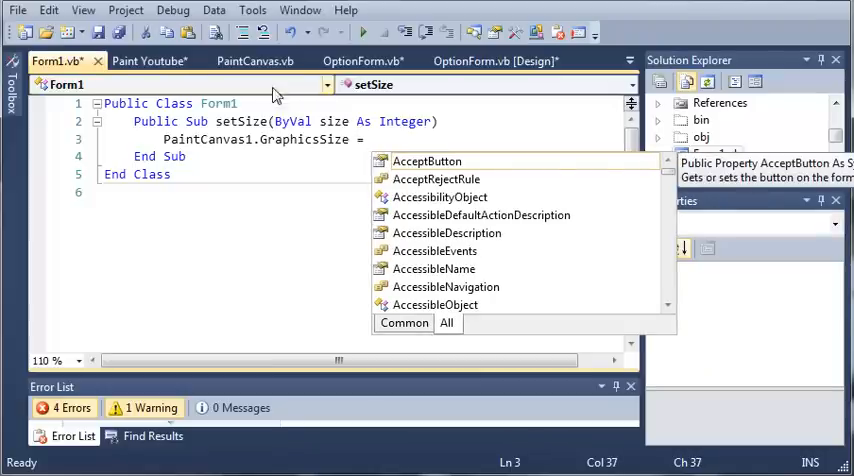
pyautogui.click(255, 61)
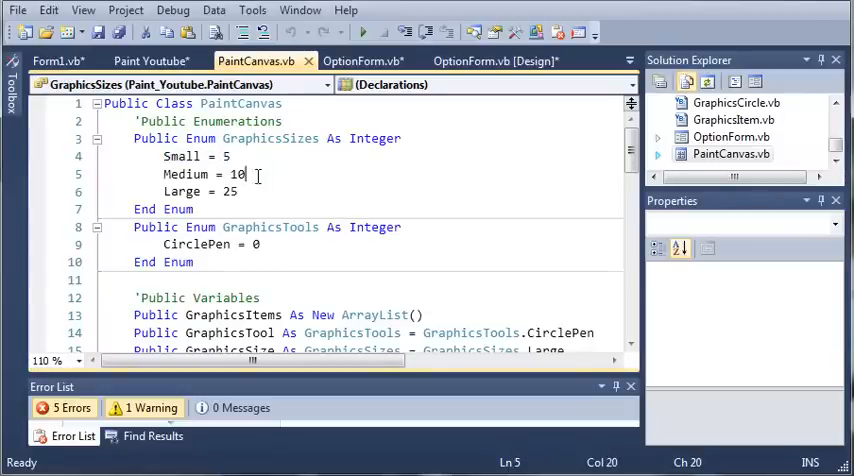
pyautogui.doubleClick(186, 173)
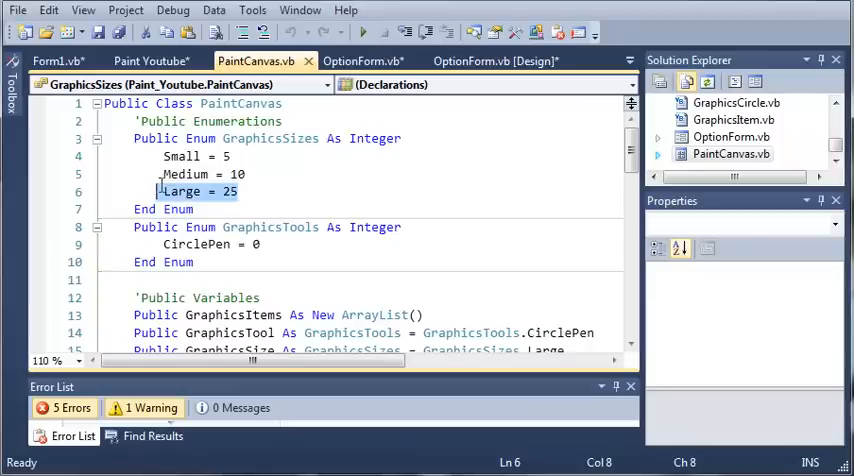
pyautogui.scroll(-3)
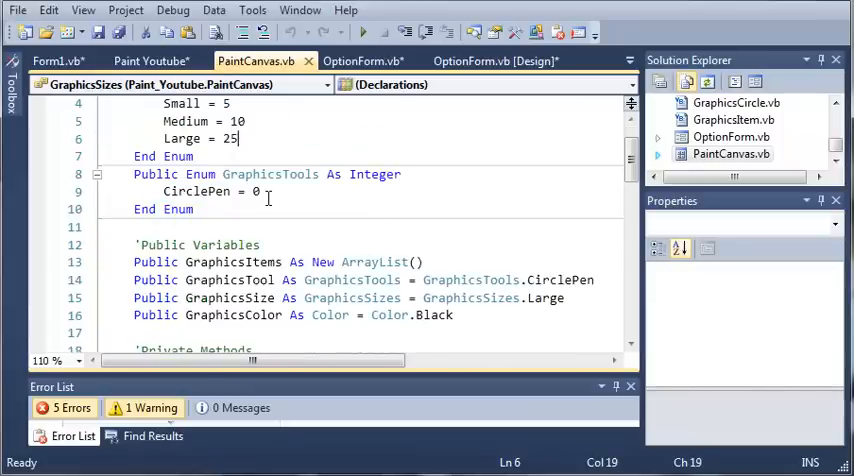
pyautogui.click(150, 60)
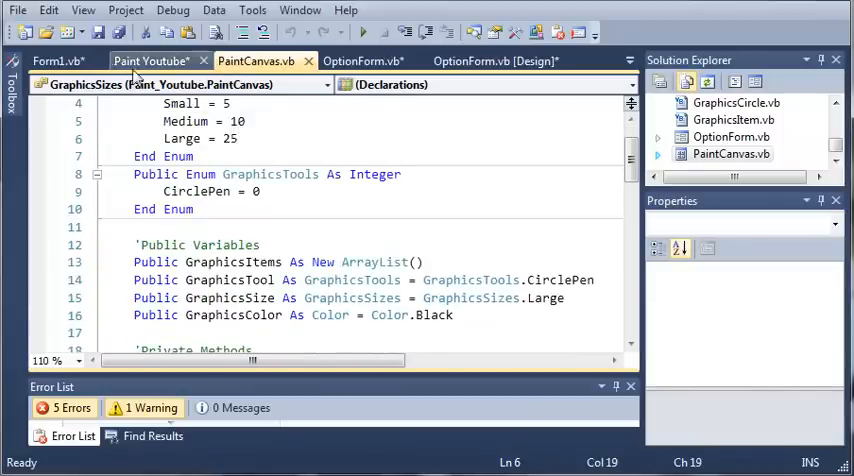
pyautogui.click(48, 61)
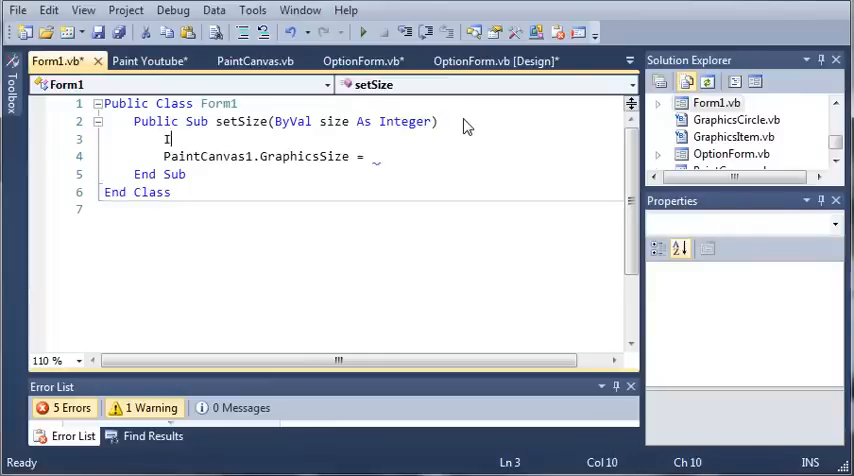
# Step: Add 'If size = 0' setting PaintCanvas1.GraphicsSize to GraphicsSizes.Small, then start an Else branch
pyautogui.write('If size = 0 Then')
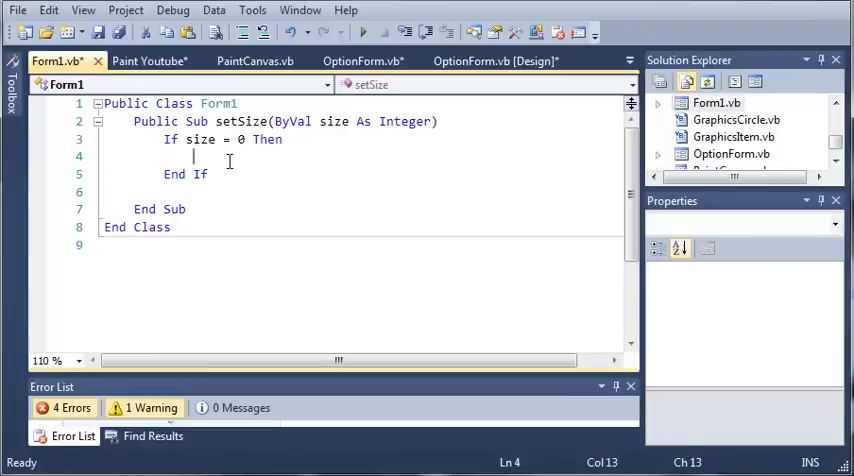
pyautogui.write('PaintCanvas1.GraphicsSize =')
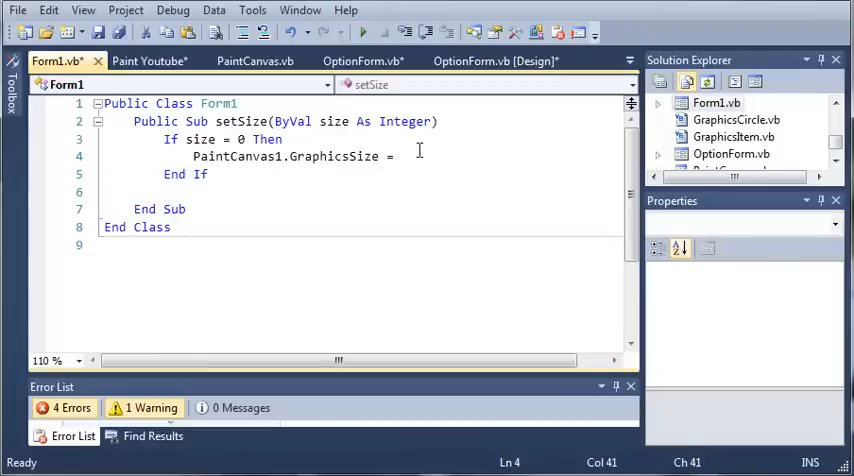
pyautogui.write('GraphicsSizes.Small')
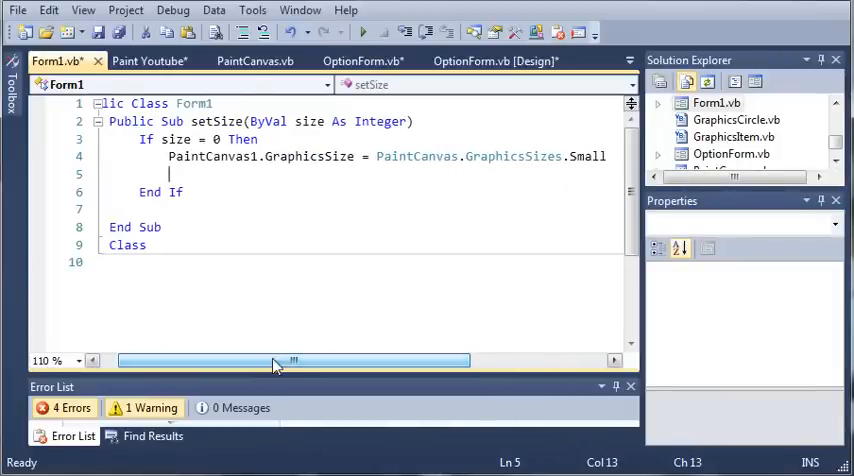
pyautogui.write('Else If')
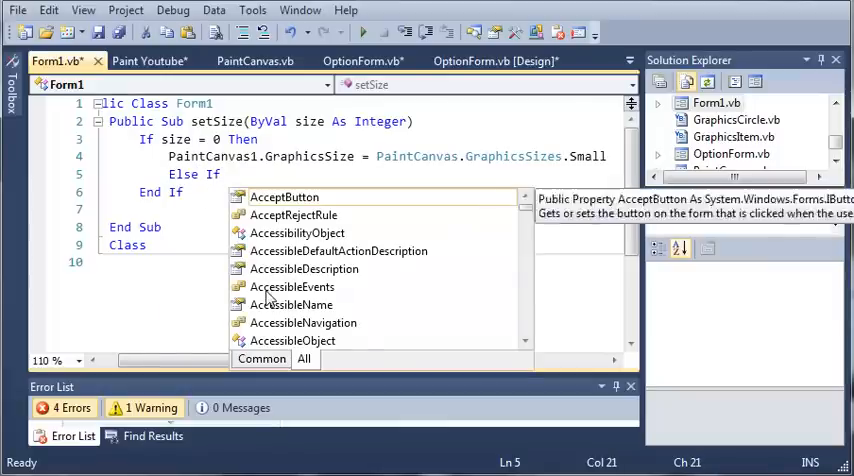
# Step: Under 'ElseIf size = 1', set PaintCanvas1.GraphicsSize to GraphicsSizes.Medium
pyautogui.write('size = 1 Then')
pyautogui.write('Paint')
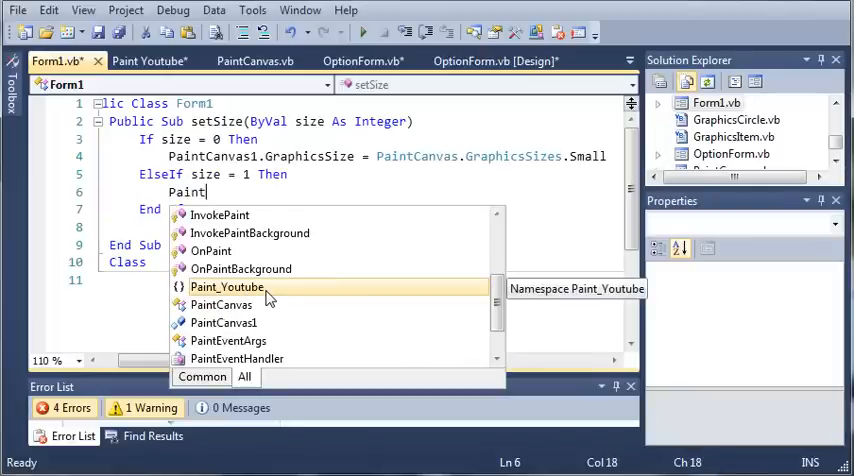
pyautogui.write('Canvas1.')
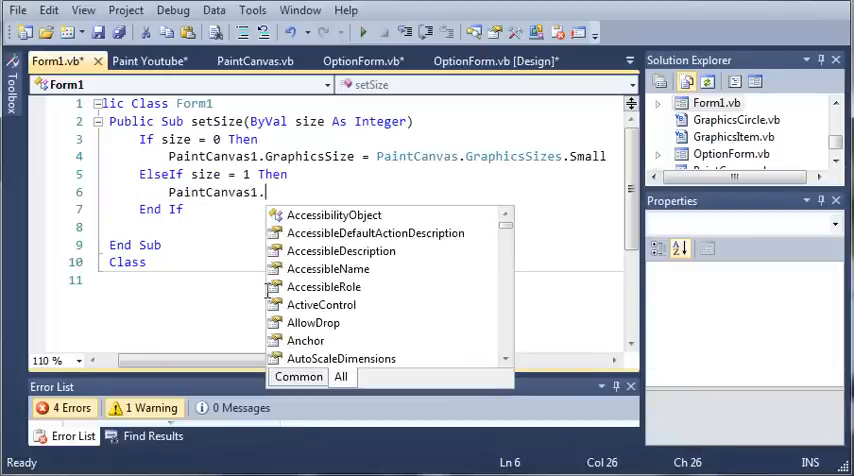
pyautogui.write('Graphics')
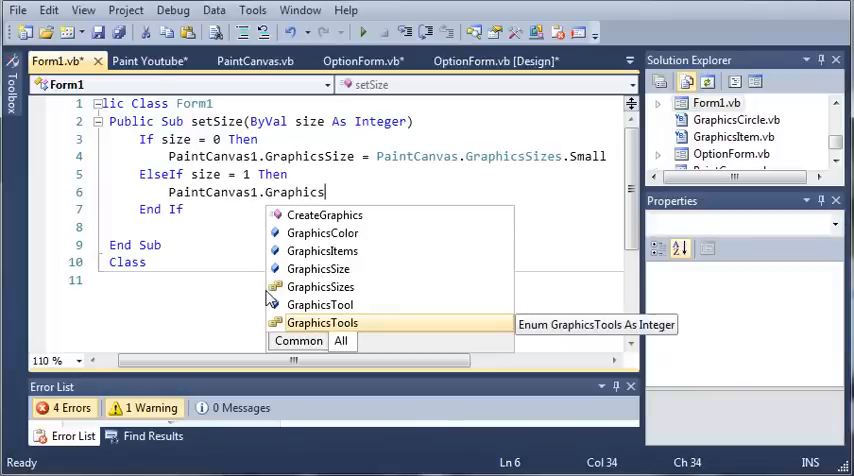
pyautogui.write('Size =')
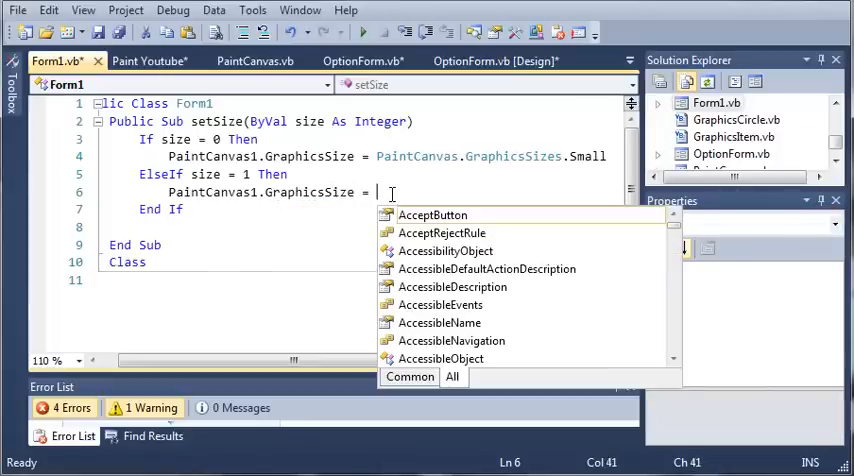
pyautogui.write('PaintCan')
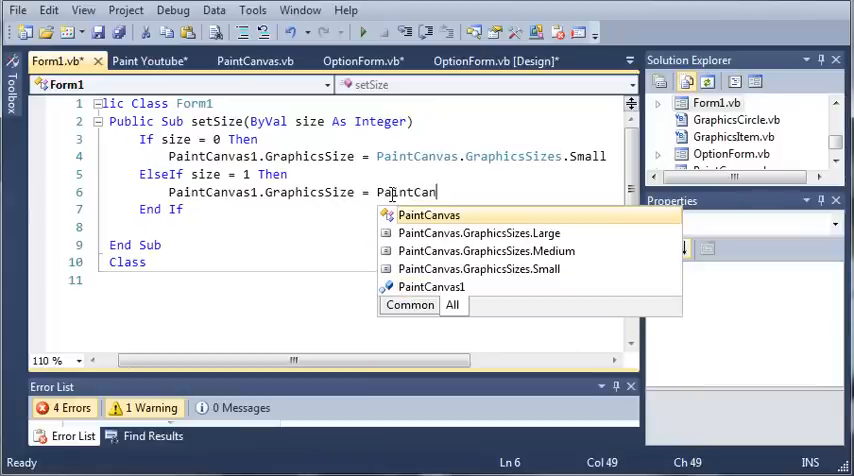
pyautogui.write('Gr')
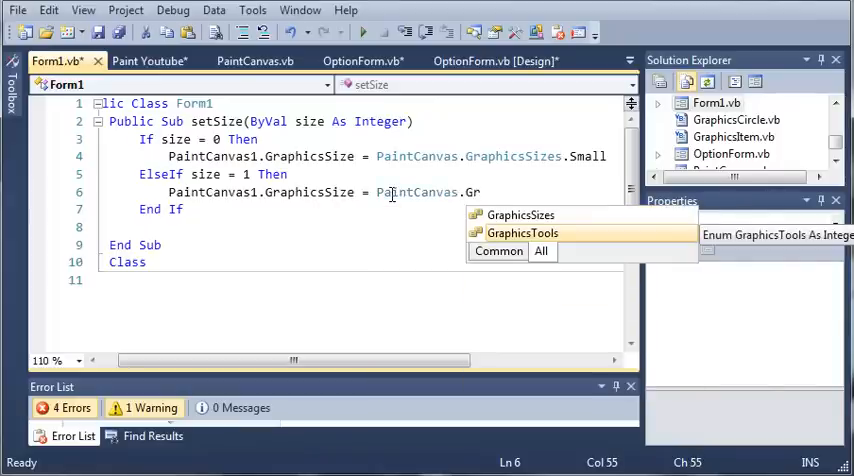
pyautogui.write('GraphicsSizes.Medium')
pyautogui.write('Else If s')
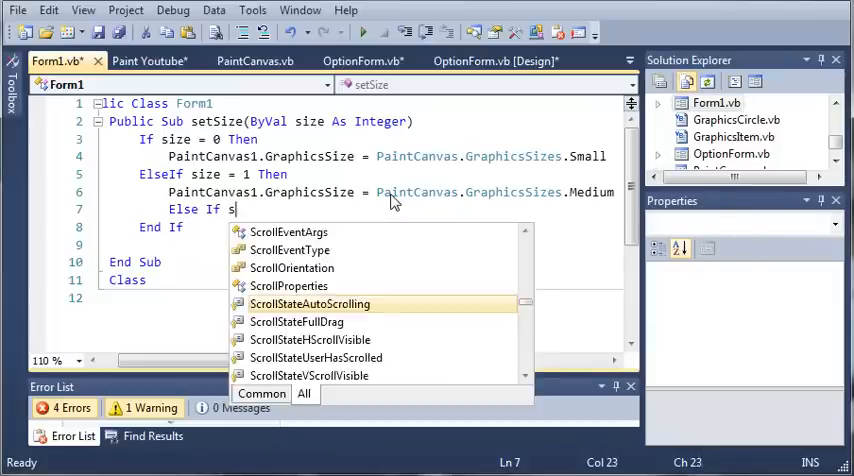
# Step: Add an 'ElseIf size = 2' branch and copy the Medium assignment line below it
pyautogui.write('ize = 2 Then')
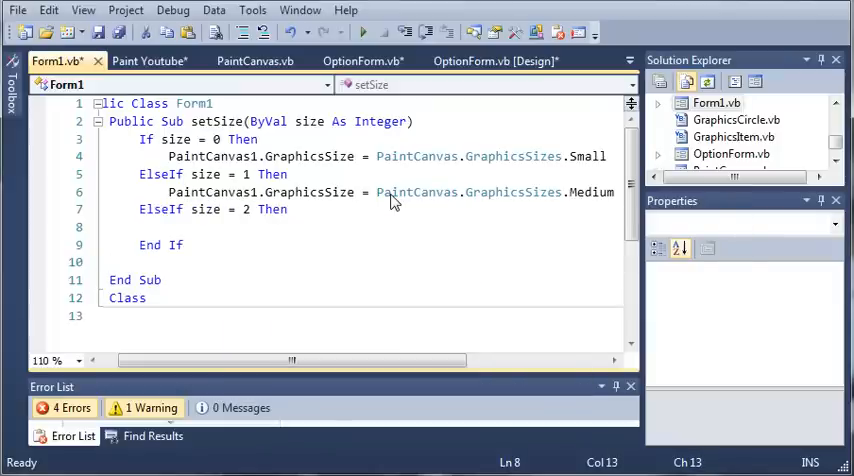
pyautogui.tripleClick(390, 192)
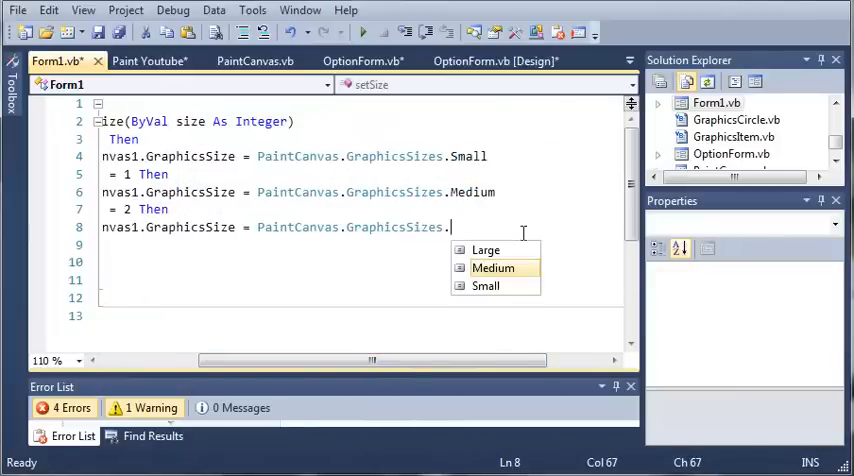
pyautogui.click(485, 249)
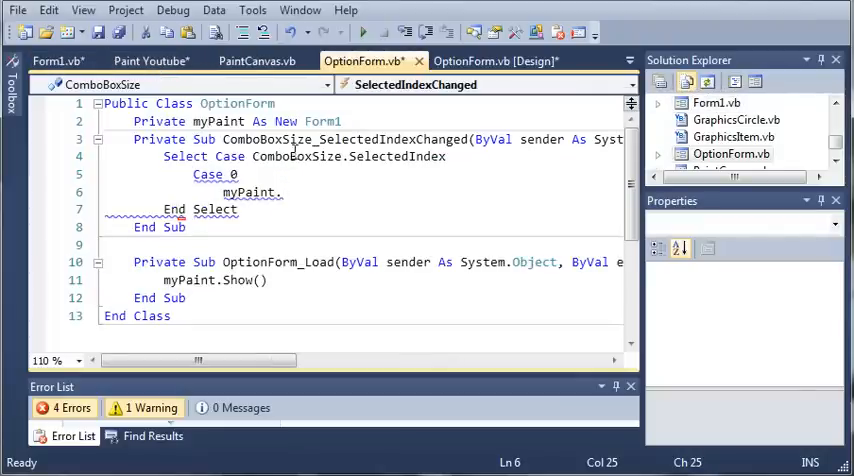
# Step: Under Case 0, call myPaint.setSize with ComboBoxSize.SelectedIndex
pyautogui.click(240, 209)
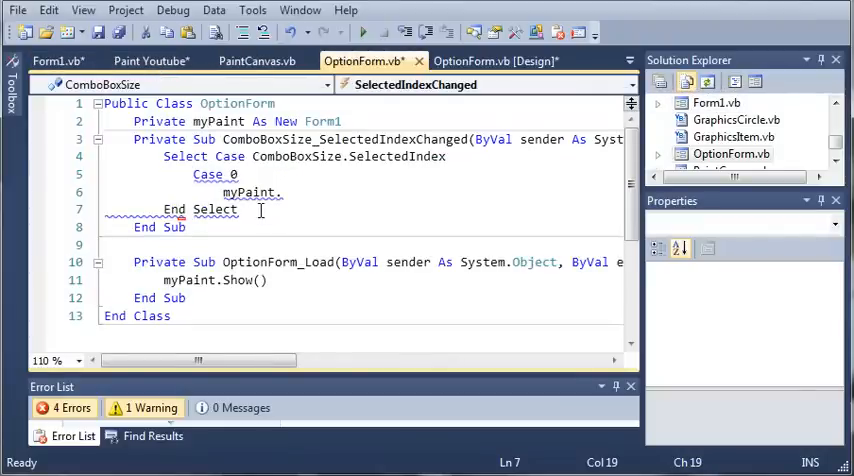
pyautogui.write('myP')
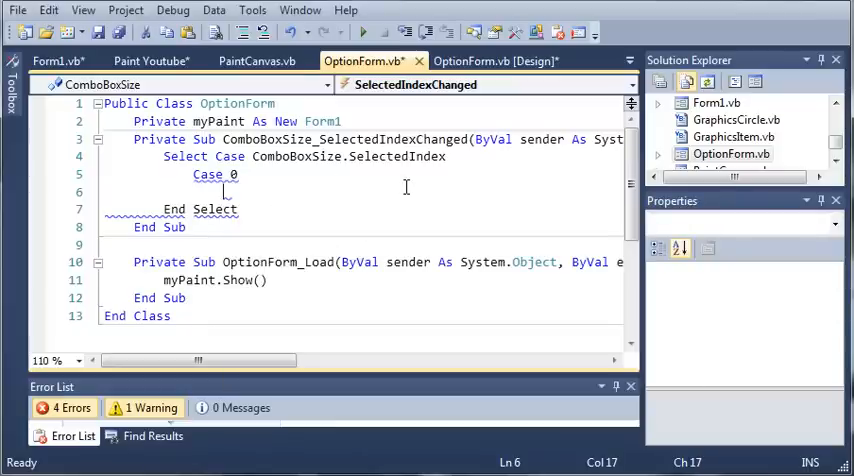
pyautogui.write('myPaint')
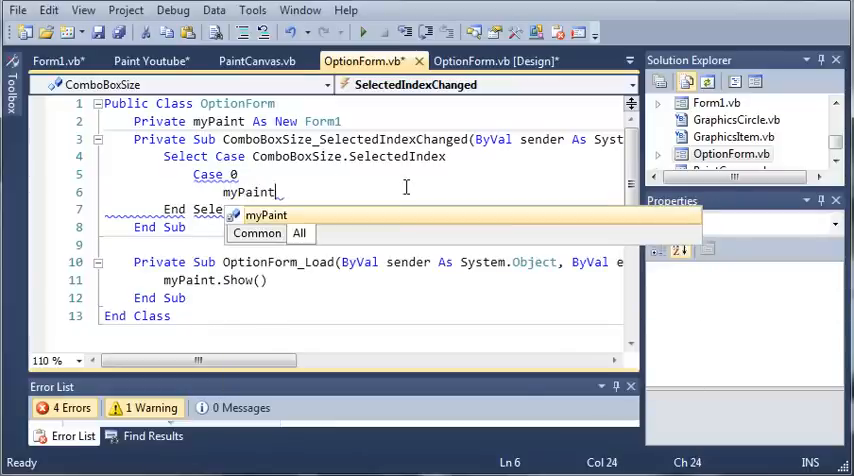
pyautogui.write('.SetSize(')
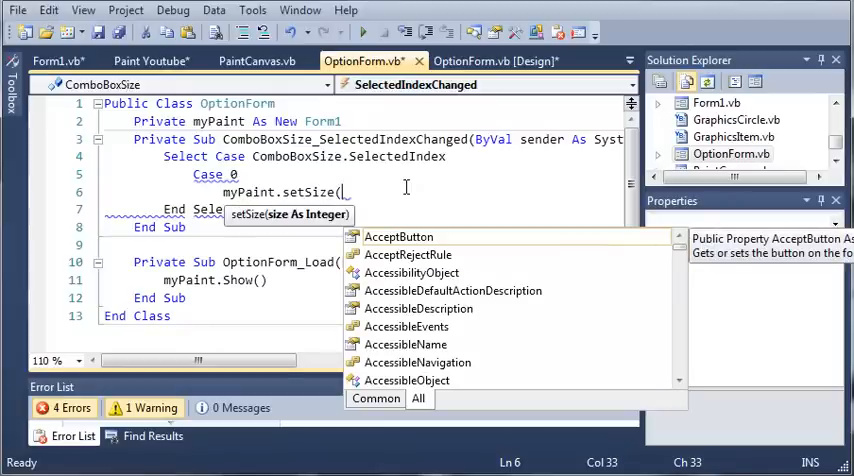
pyautogui.write('ComboBoxSize.SelectedIndex)')
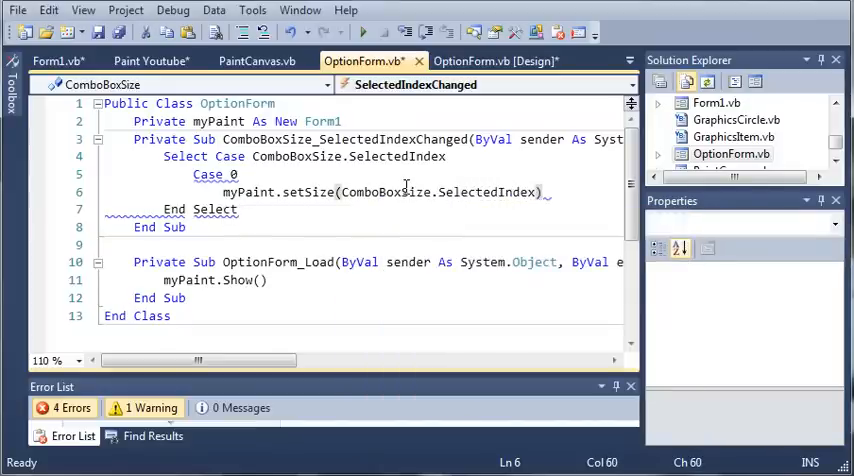
# Step: Add Case 1 and Case 2 lines with myPaint references
pyautogui.write('Case')
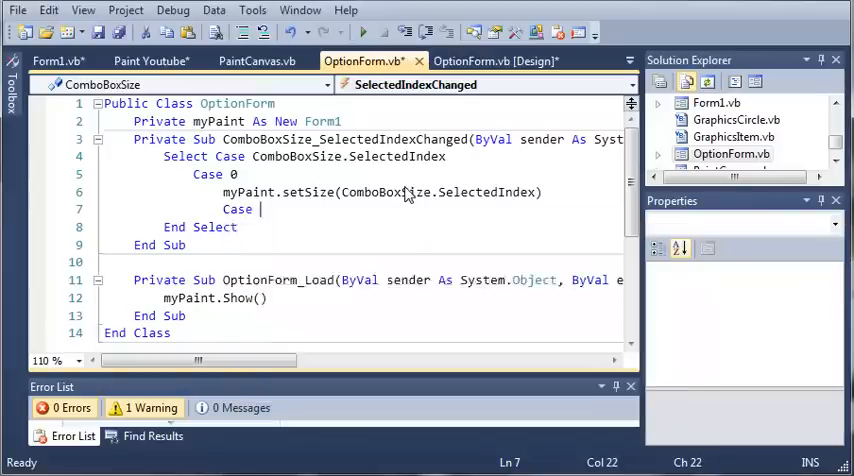
pyautogui.write('1')
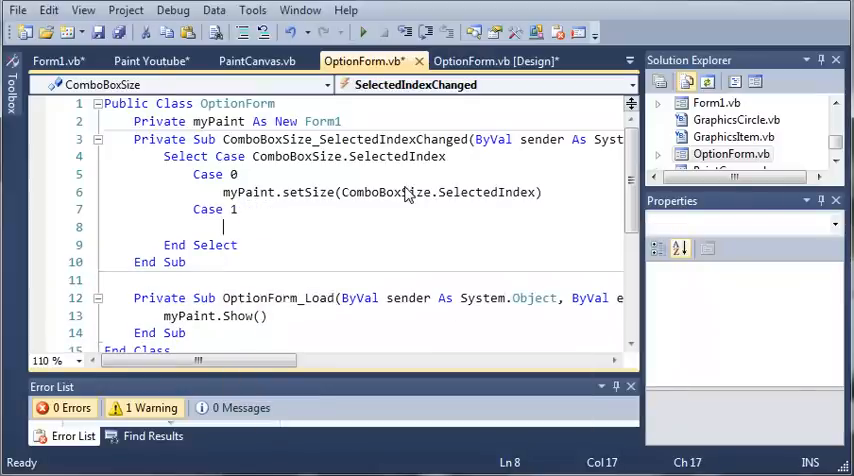
pyautogui.write('Case 2')
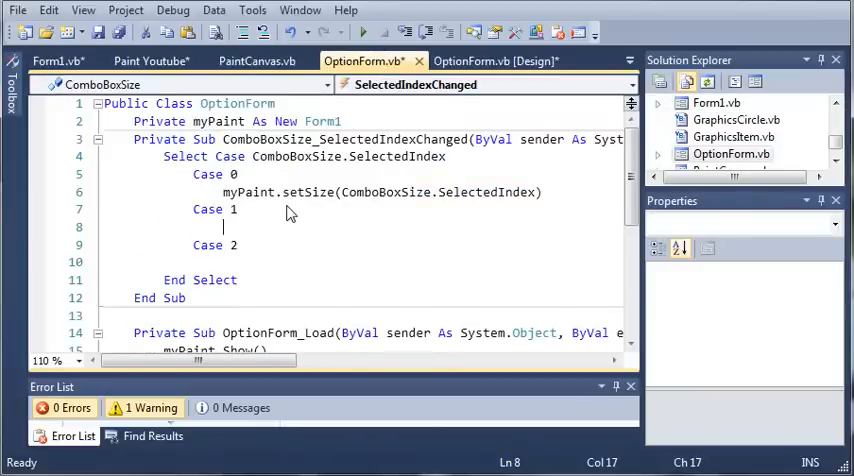
pyautogui.write('myPaint.')
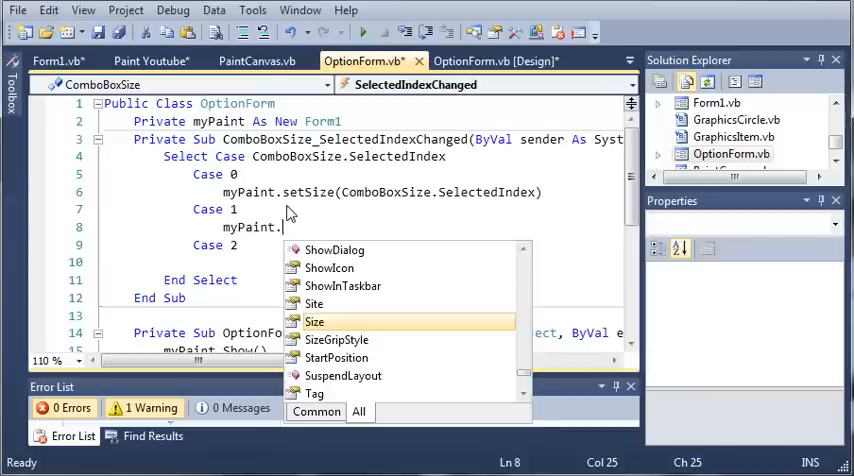
pyautogui.write('e')
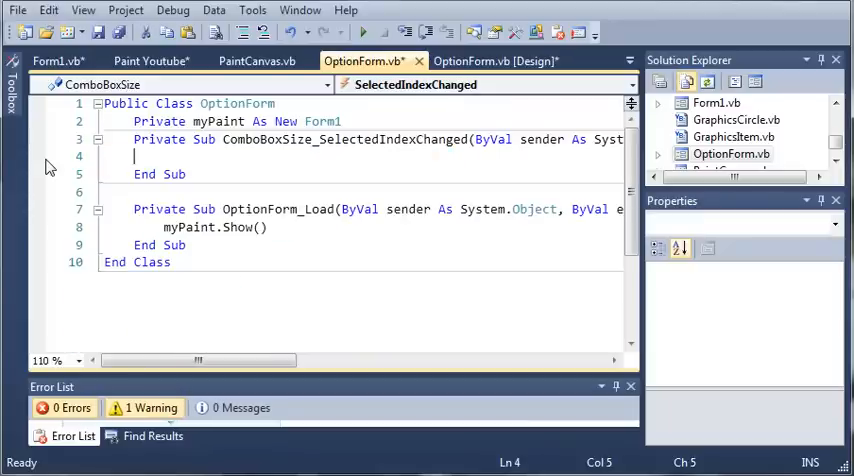
# Step: Make 'myPaint.setSize(ComboBoxSize.SelectedIndex)' the handler's only line in place of the Select Case
pyautogui.write('myPaint.S')
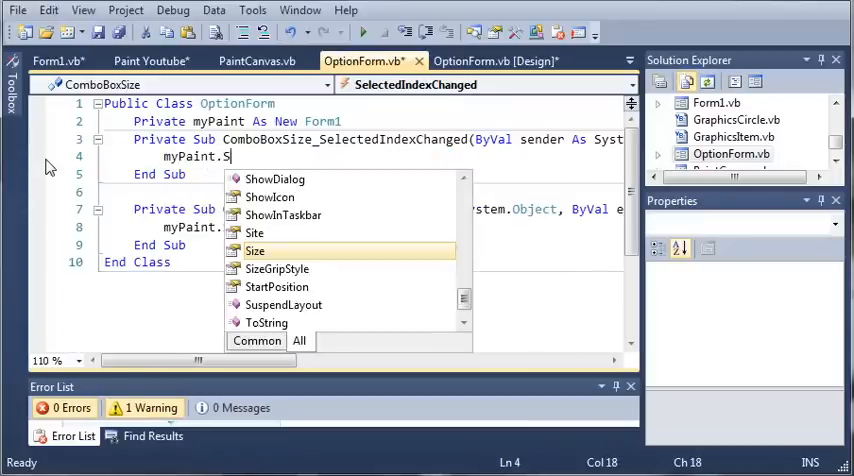
pyautogui.write('etSize(')
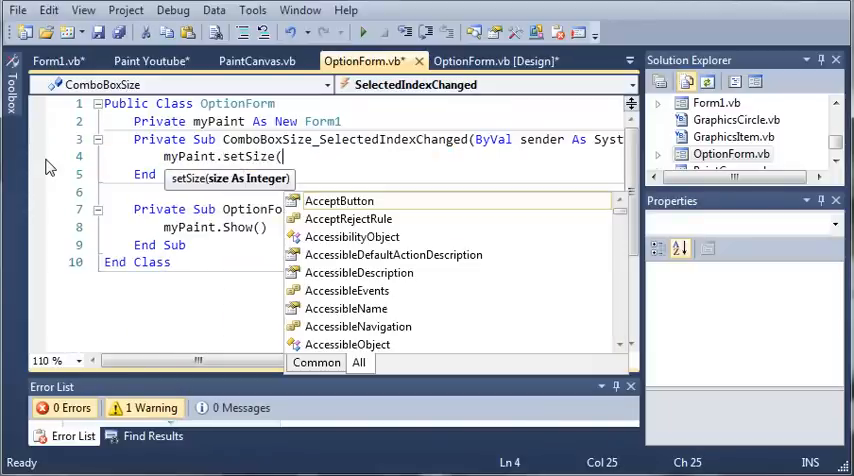
pyautogui.write('combo')
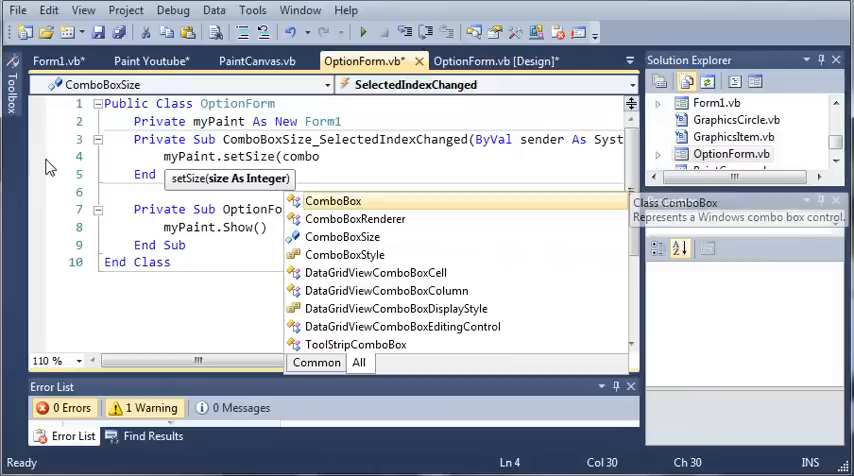
pyautogui.write('ComboBoxSize.S')
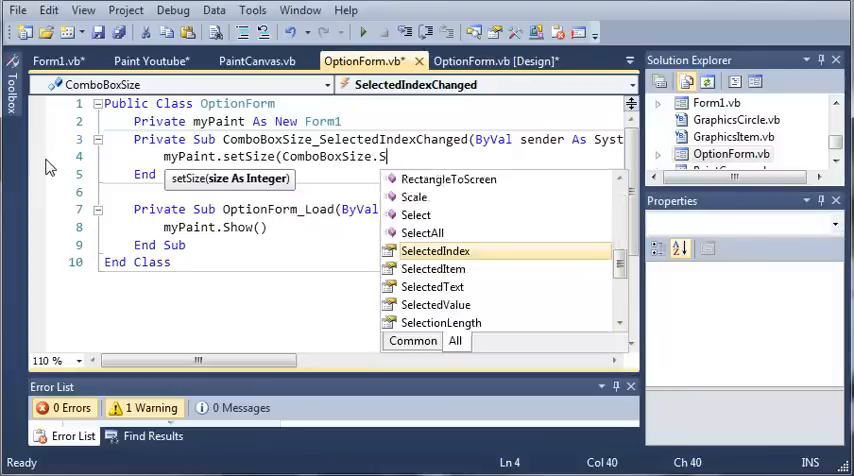
pyautogui.write('electedIndex')
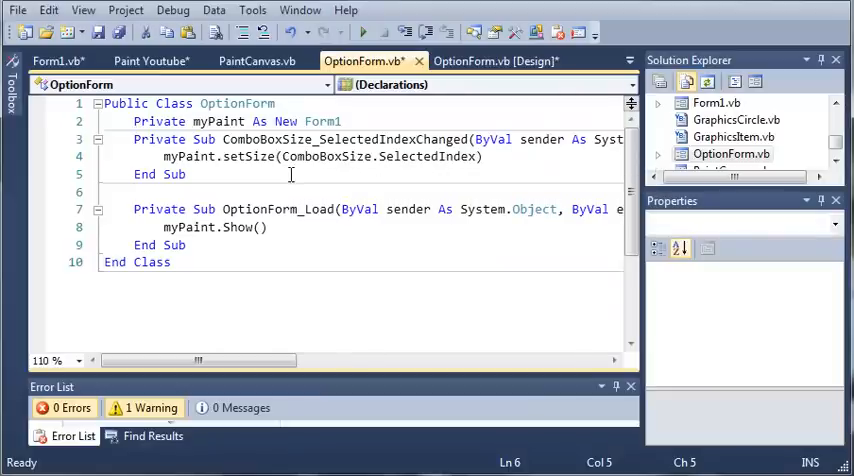
pyautogui.moveTo(402, 180)
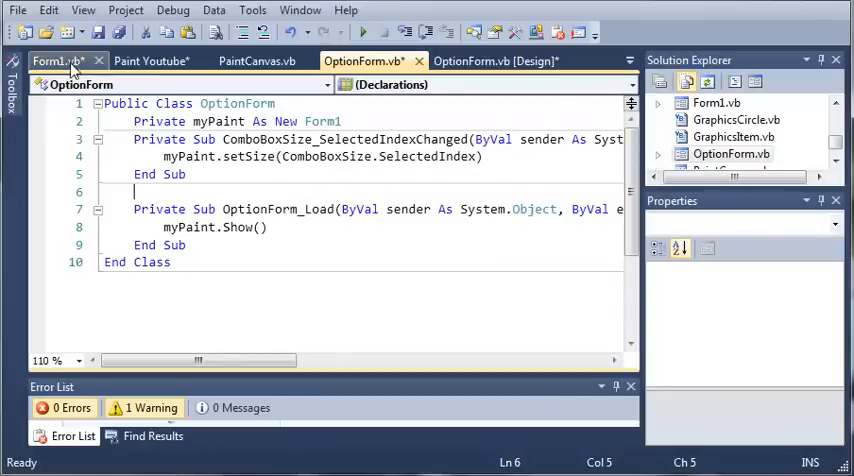
pyautogui.click(50, 60)
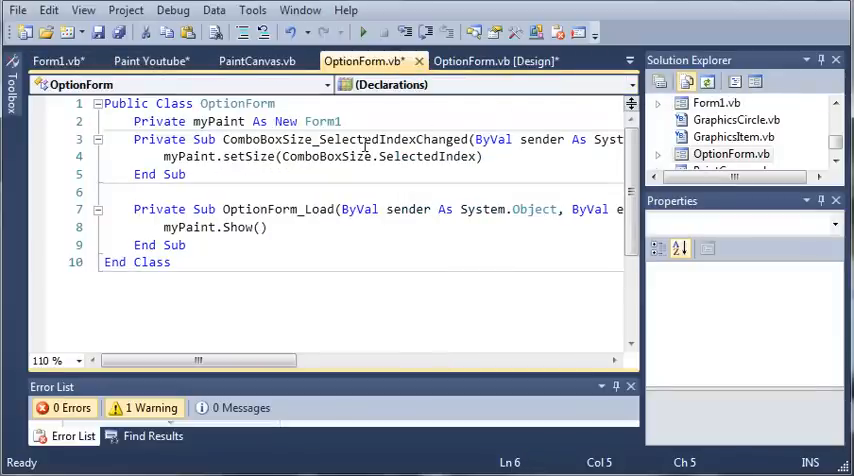
pyautogui.moveTo(358, 33)
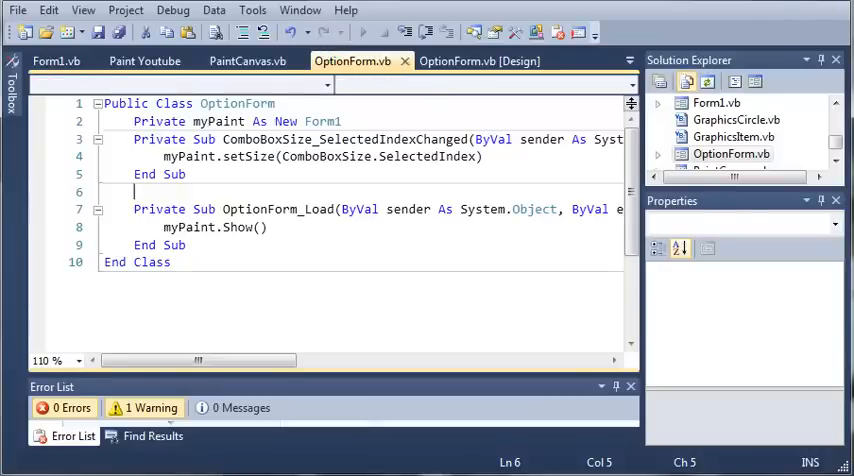
# Step: Run Paint VB with F5, paint strokes, and switch brush size through Small, Medium and Large
pyautogui.press('F5')
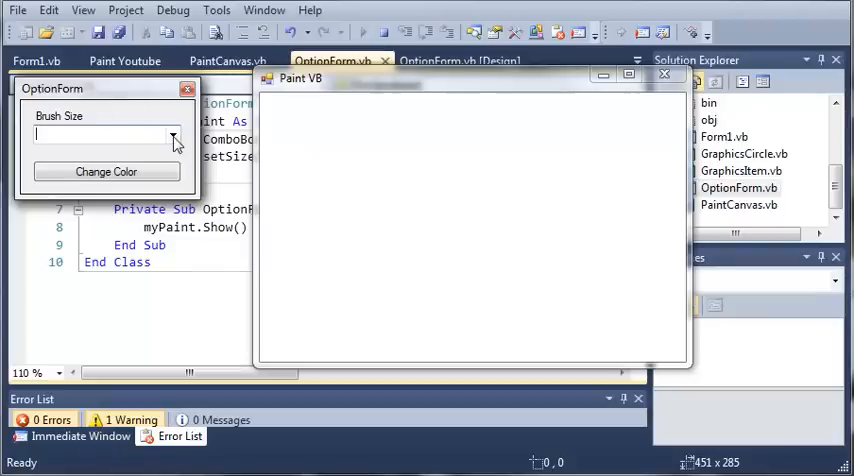
pyautogui.moveTo(290, 155); pyautogui.dragTo(480, 230)
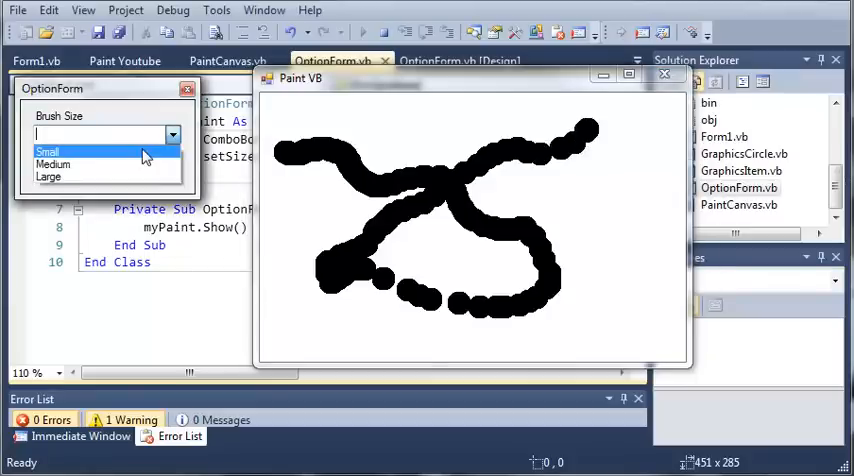
pyautogui.click(48, 152)
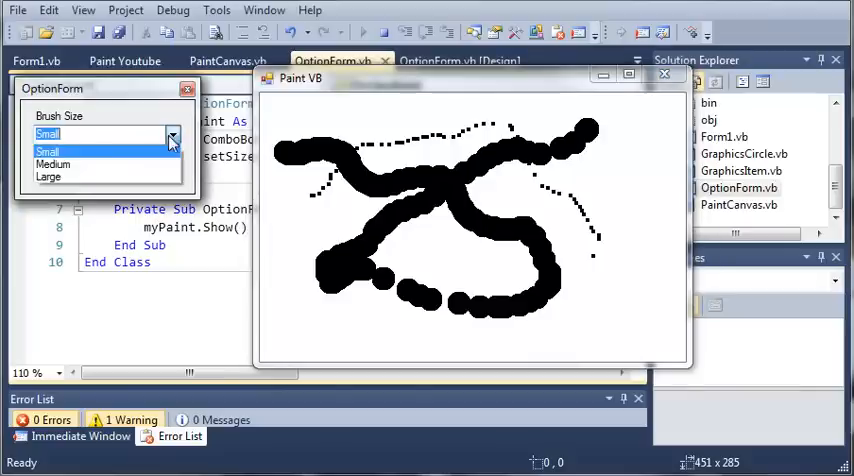
pyautogui.click(53, 164)
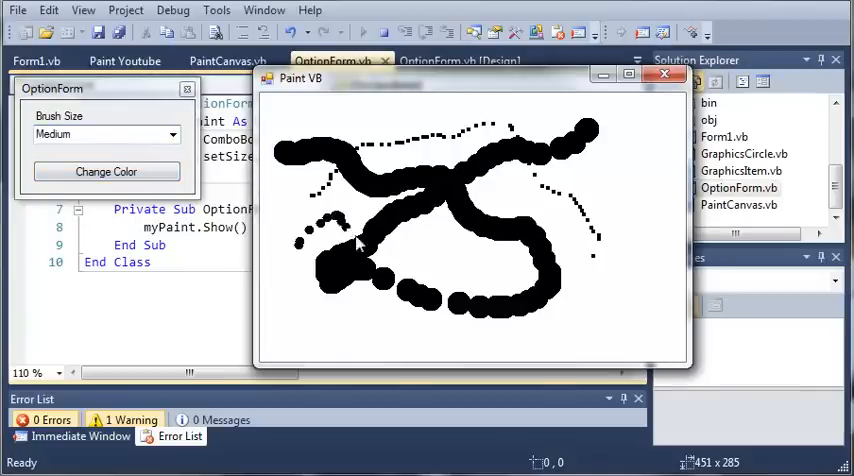
pyautogui.moveTo(340, 228); pyautogui.dragTo(500, 350)
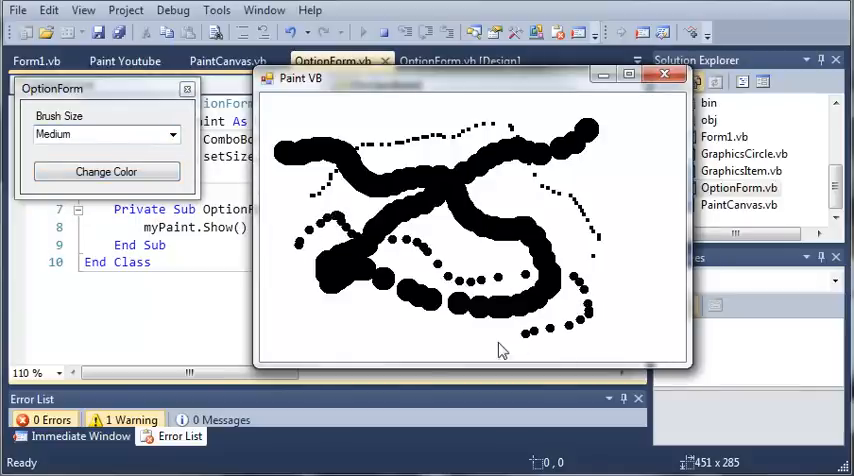
pyautogui.click(105, 134)
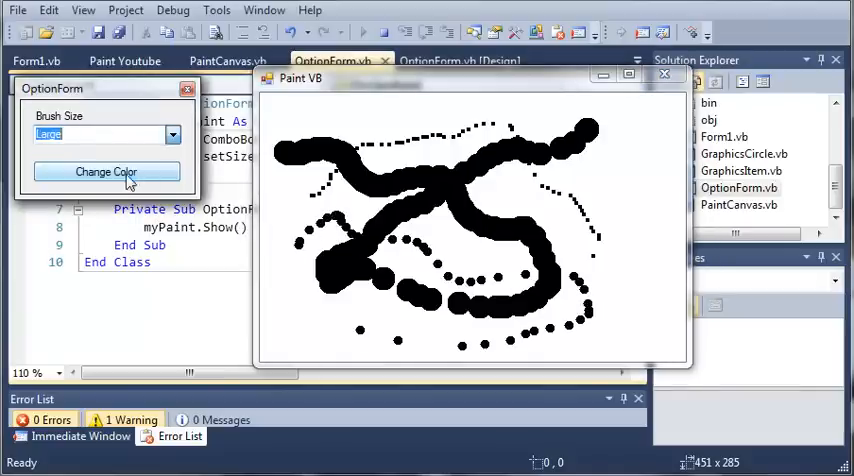